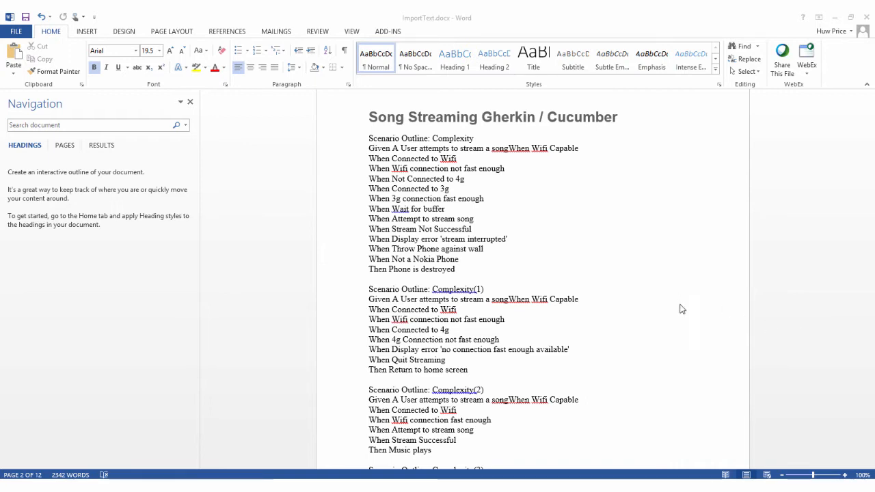
pyautogui.moveTo(528, 196)
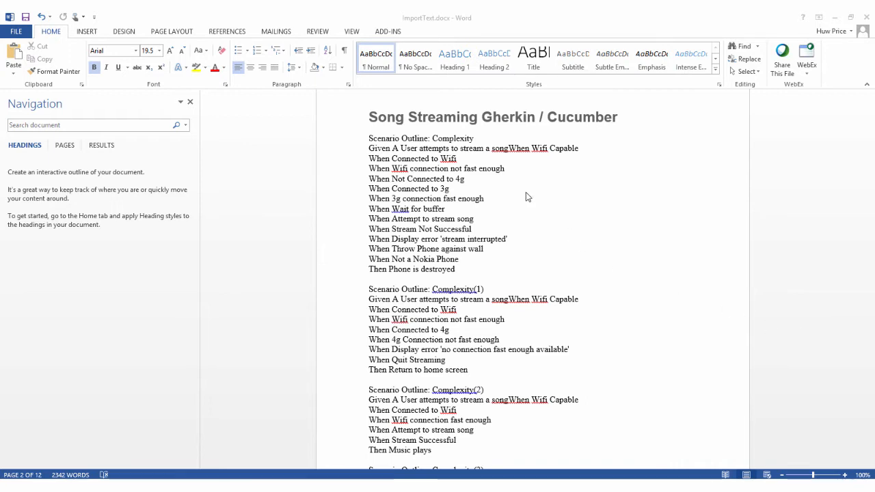
# Step: Bring up the Automation Configuration from the Tools menu and scroll through the Cucumber setup
pyautogui.click(614, 117)
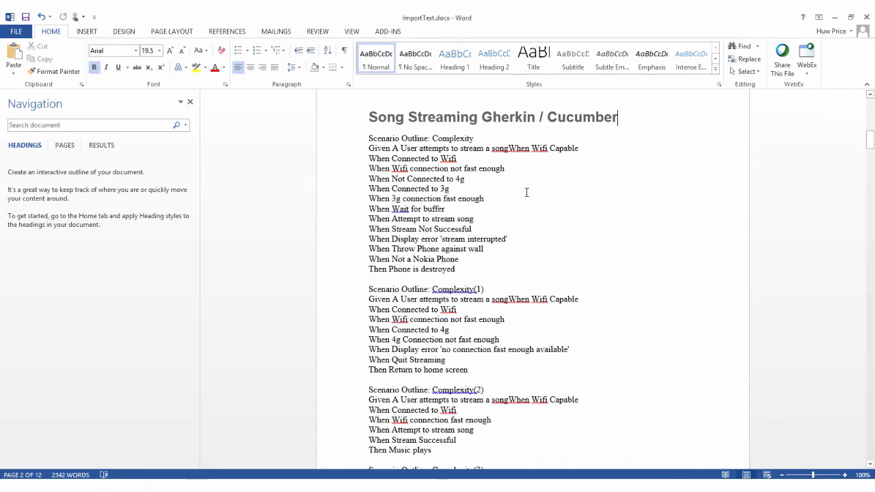
pyautogui.scroll(-3)
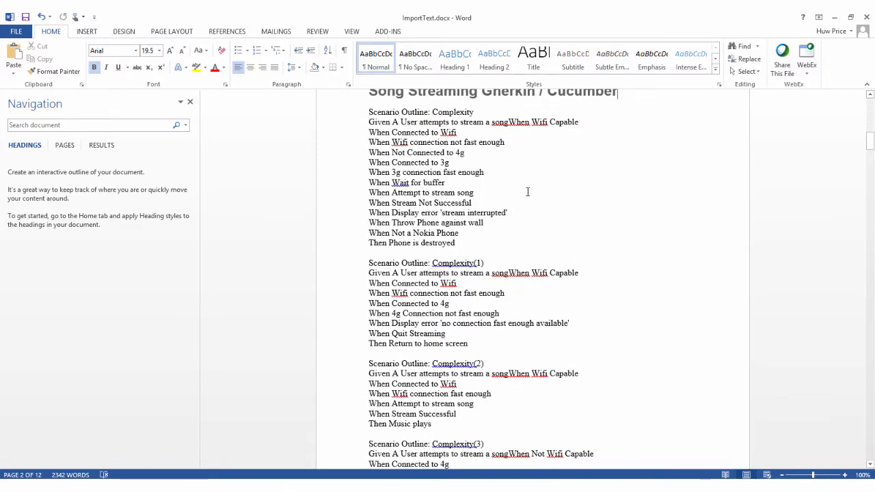
pyautogui.scroll(-3)
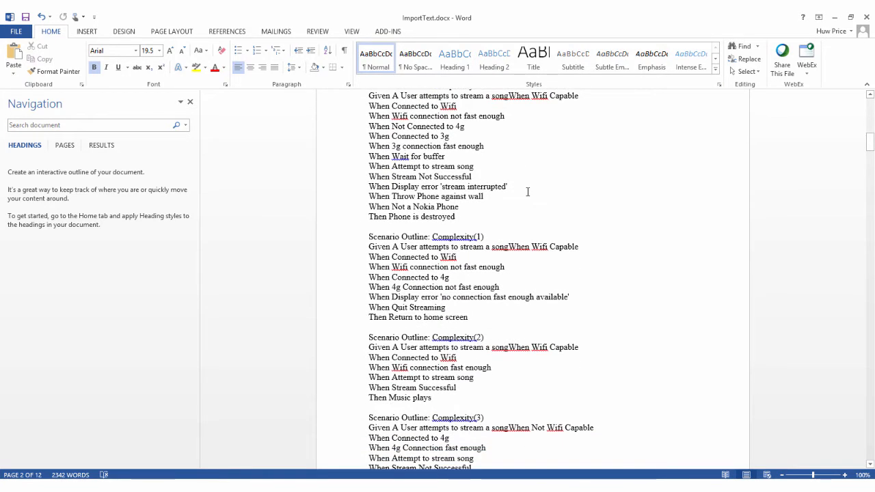
pyautogui.scroll(-3)
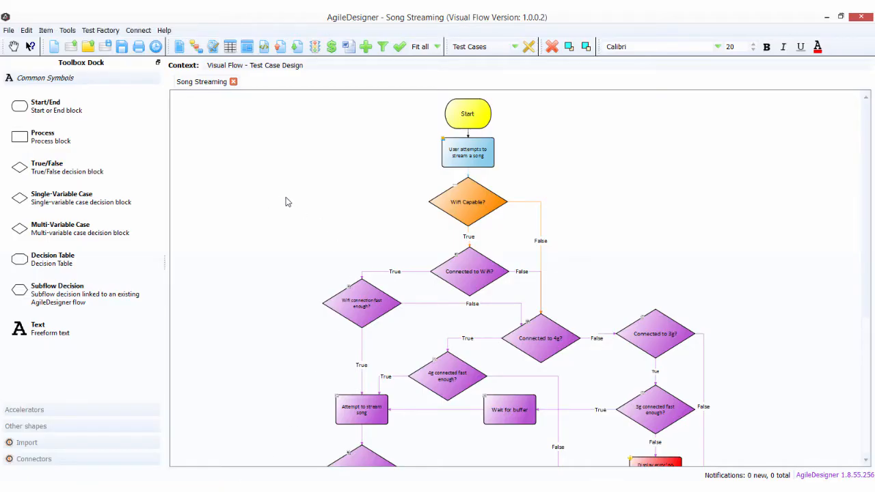
pyautogui.moveTo(12, 38)
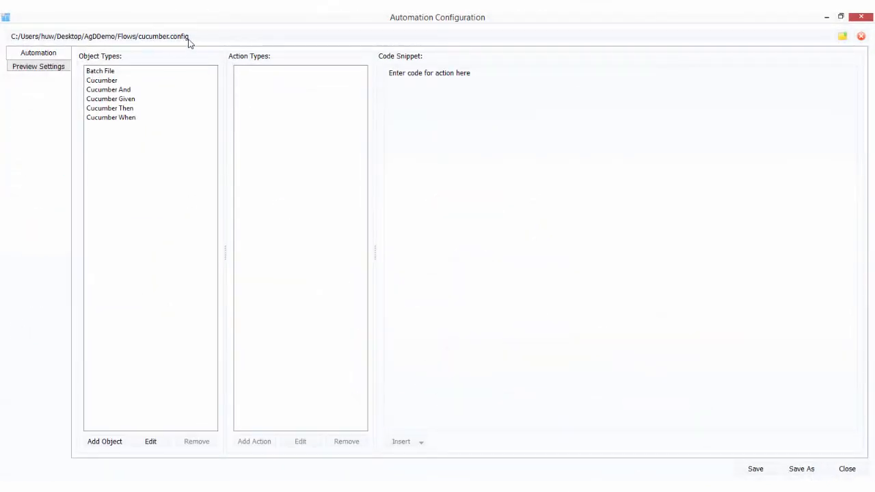
# Step: Review the actions and snippets for the Cucumber Then, When, Given and And object types
pyautogui.click(101, 79)
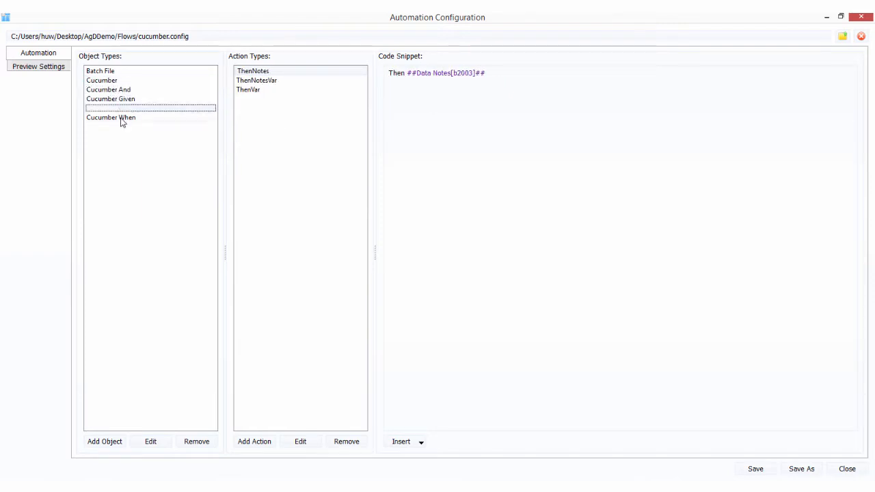
pyautogui.click(111, 118)
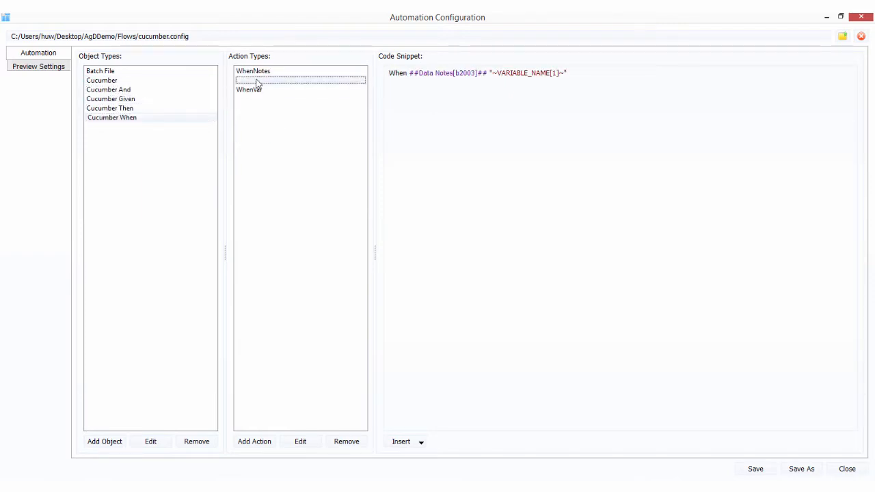
pyautogui.click(108, 90)
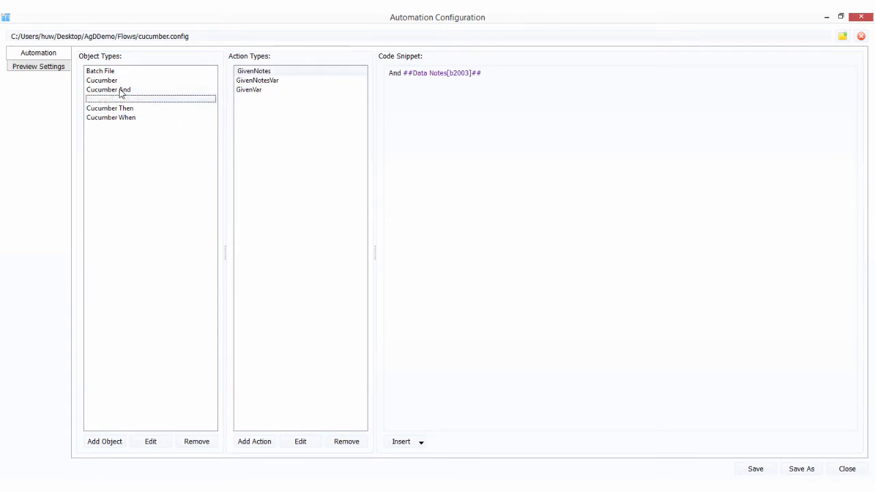
pyautogui.click(110, 90)
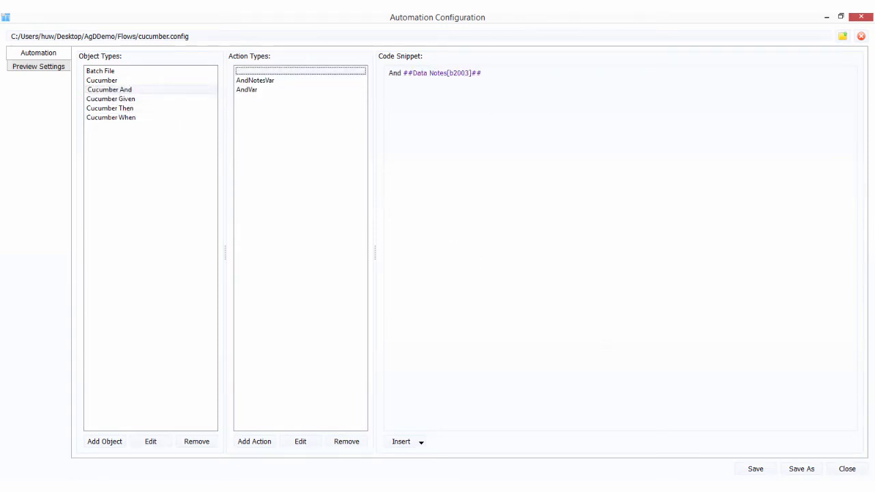
# Step: Close the automation configuration and bring up the Wifi Capable? decision's properties
pyautogui.click(848, 468)
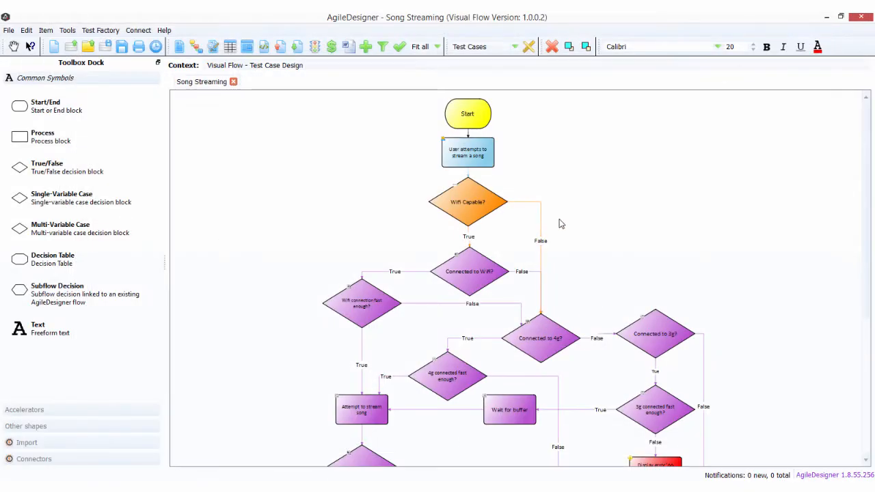
pyautogui.click(467, 202)
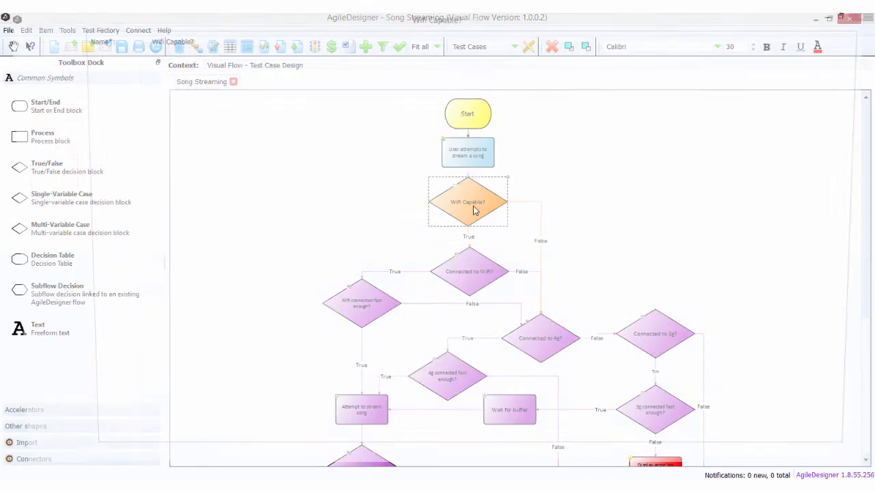
pyautogui.doubleClick(468, 201)
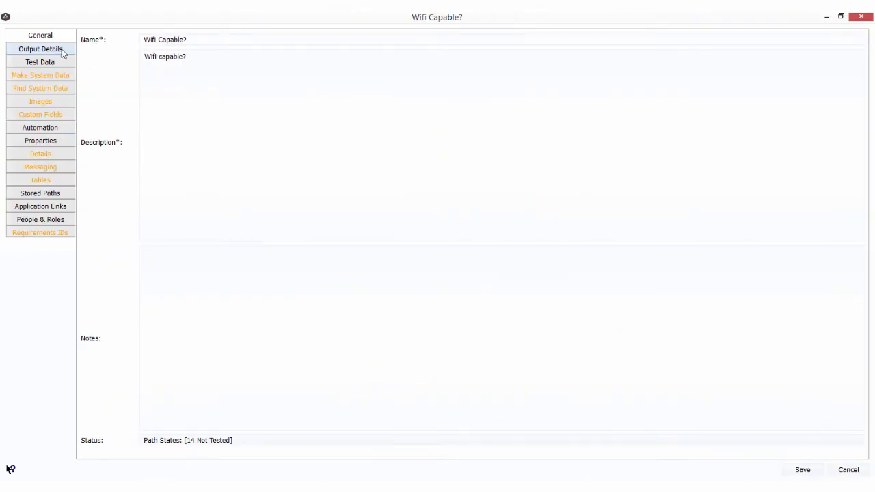
# Step: Review the decision's General and Output Details, including its True and False outputs
pyautogui.click(39, 48)
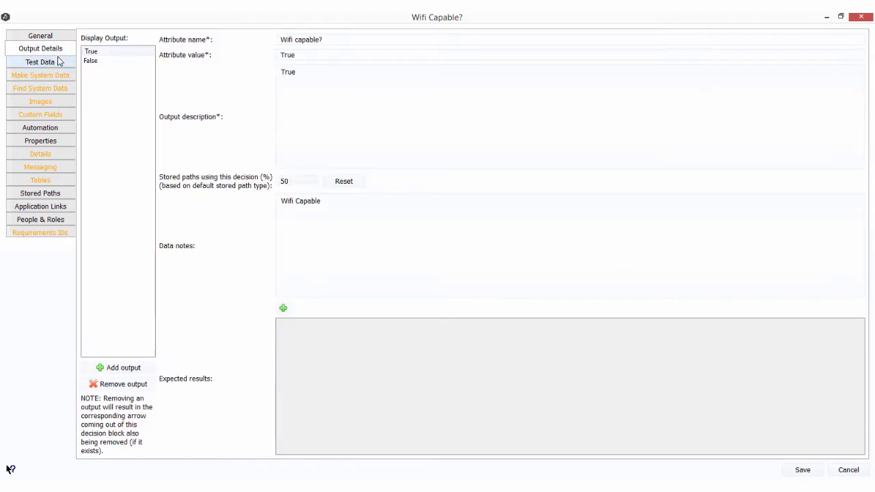
pyautogui.click(40, 127)
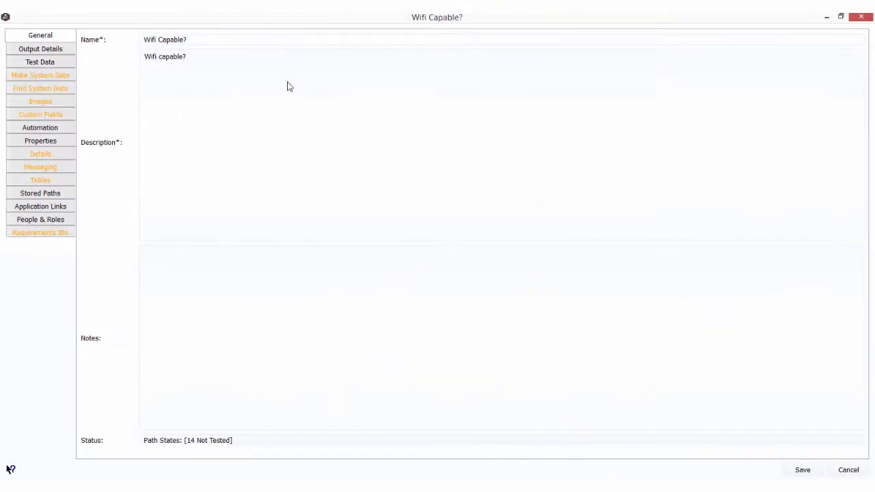
pyautogui.click(40, 49)
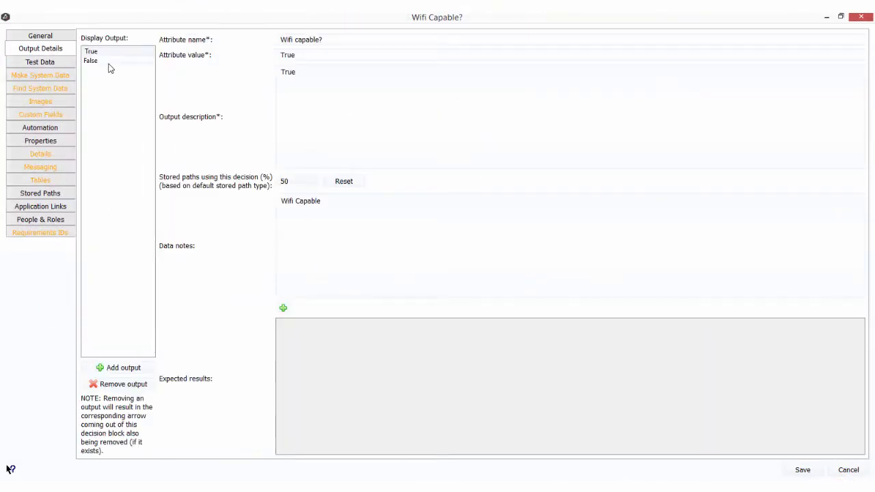
pyautogui.click(90, 60)
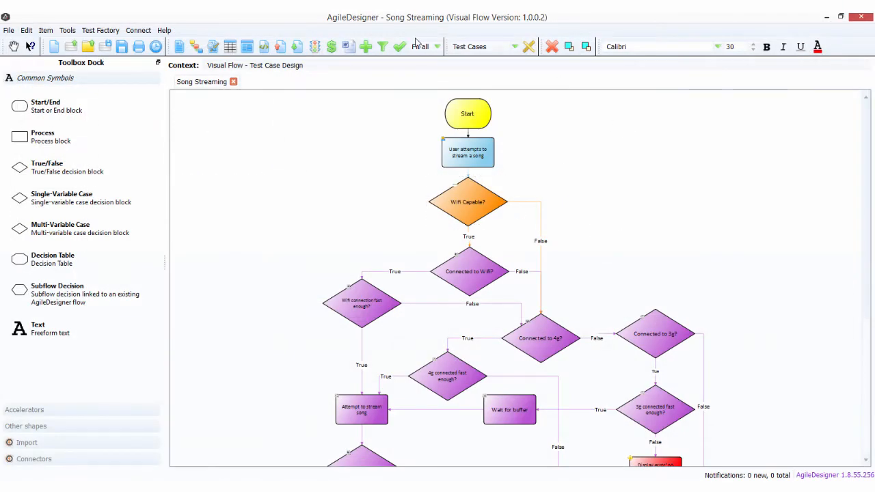
pyautogui.moveTo(195, 47)
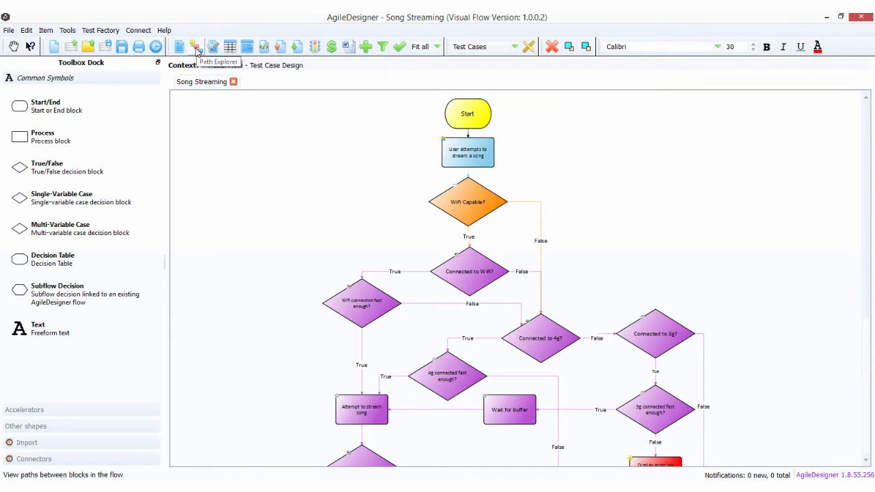
# Step: Show the Path Explorer with Stored Path Type set to Test Cases, listing seven Basic paths
pyautogui.click(194, 47)
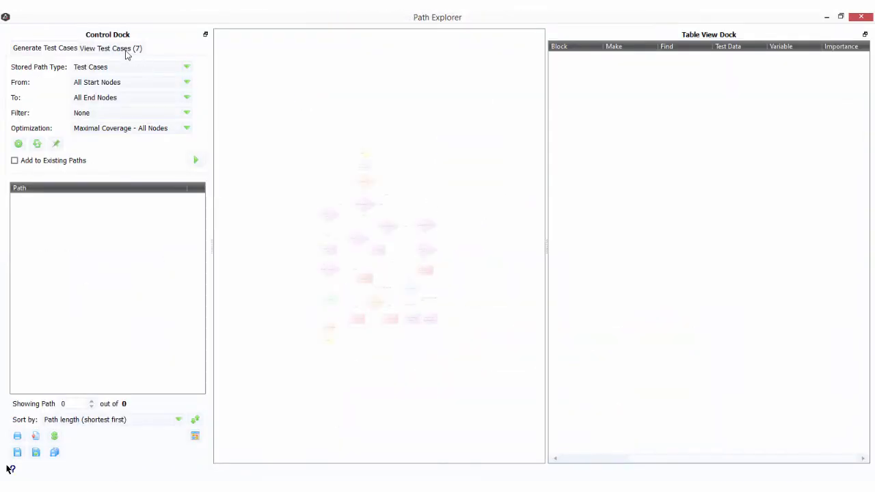
pyautogui.click(103, 48)
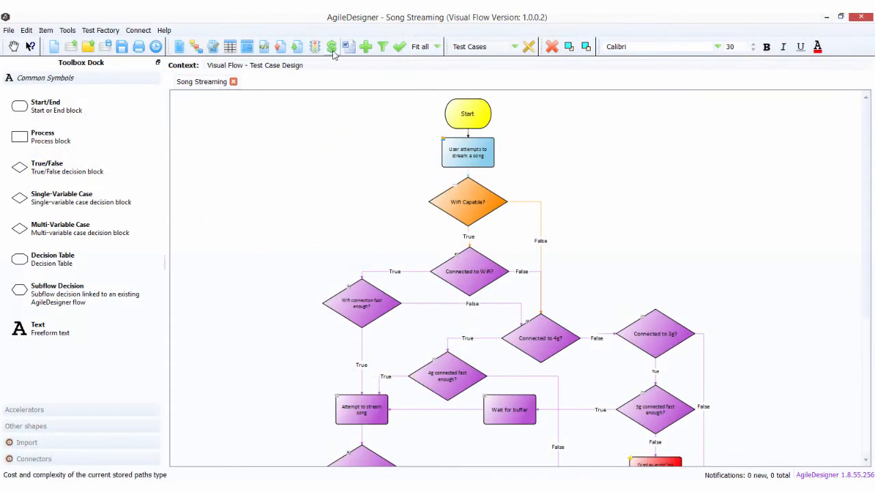
pyautogui.click(330, 47)
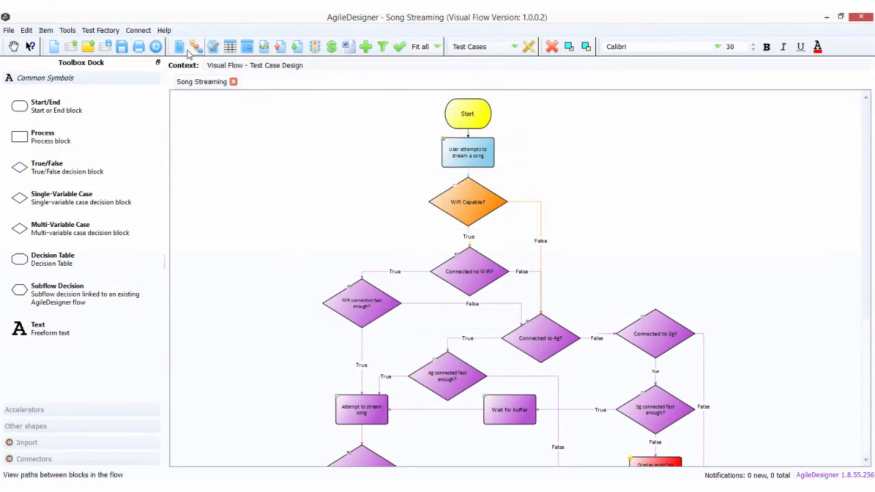
pyautogui.click(194, 47)
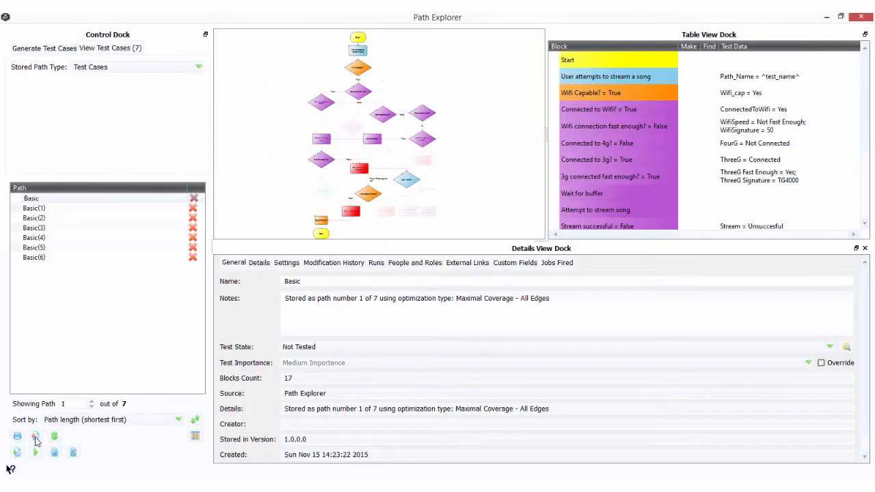
# Step: Export the seven paths as Automation Scripts with no script directory and Merged Script selected
pyautogui.click(35, 436)
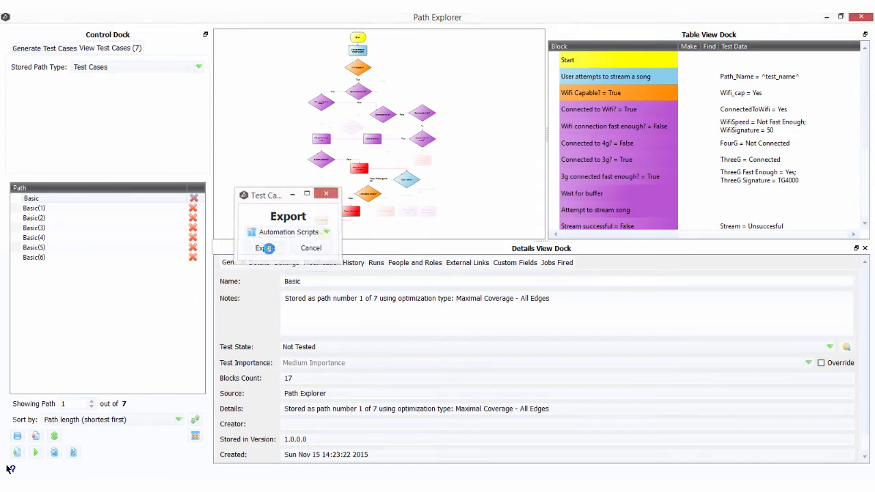
pyautogui.click(263, 247)
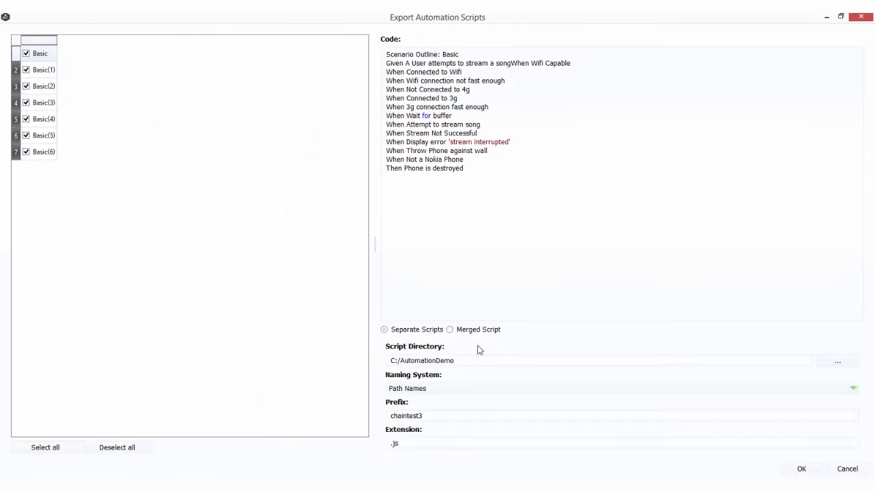
pyautogui.click(462, 361)
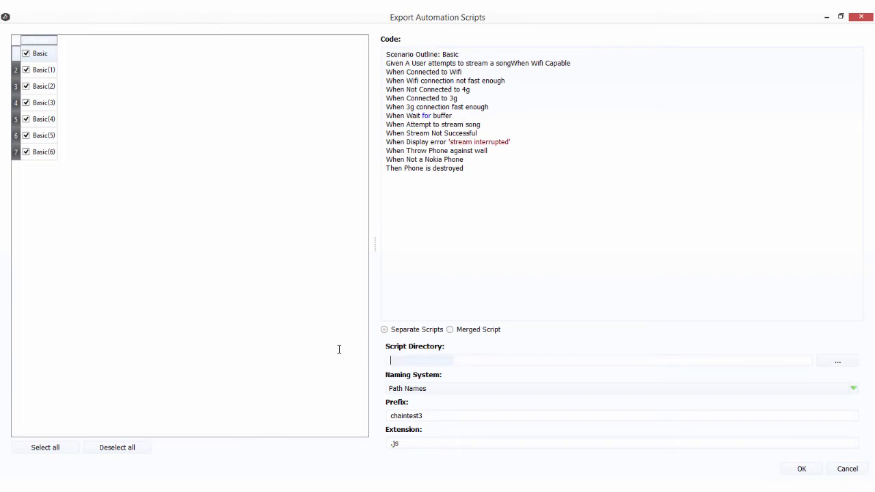
pyautogui.click(449, 328)
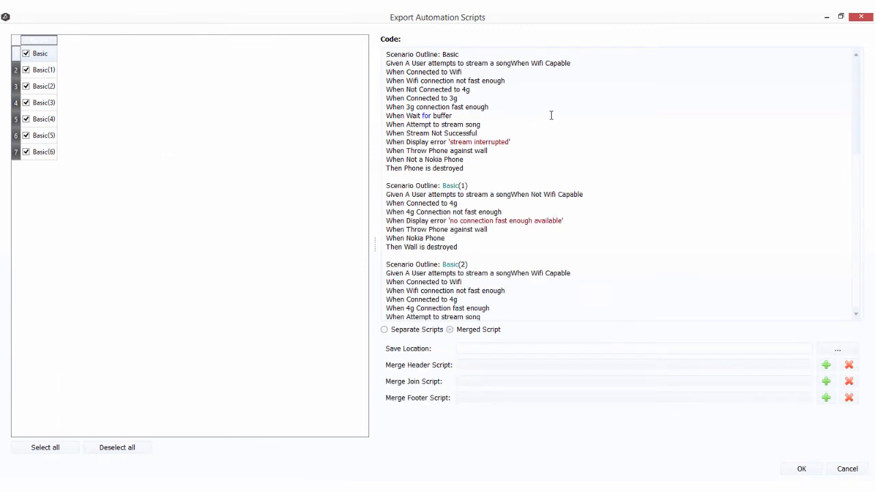
# Step: Scroll through the generated merged Gherkin script preview
pyautogui.scroll(-3)
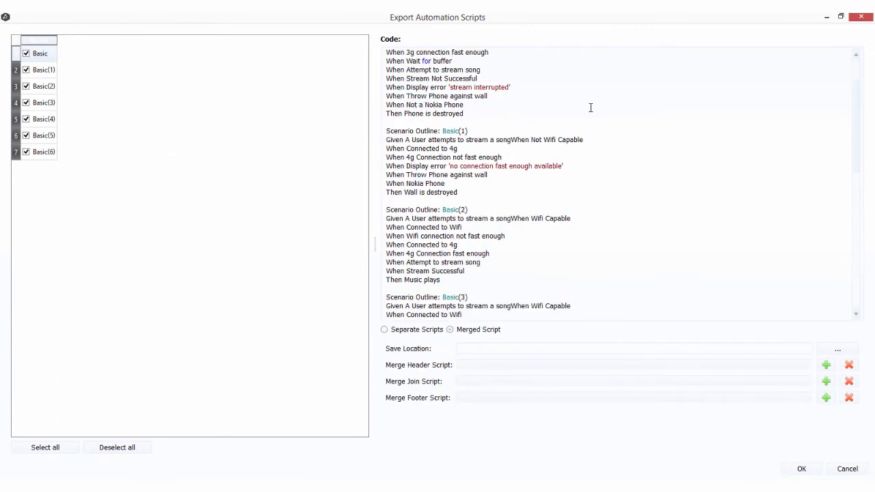
pyautogui.scroll(-3)
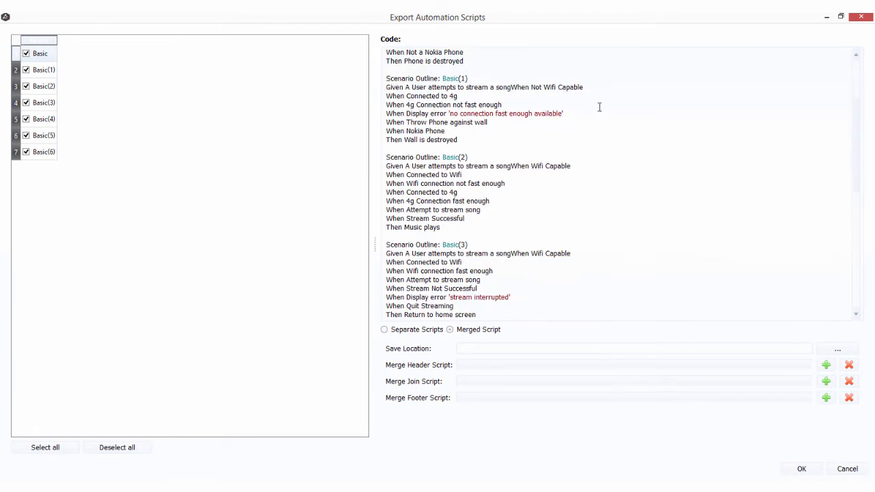
pyautogui.scroll(-3)
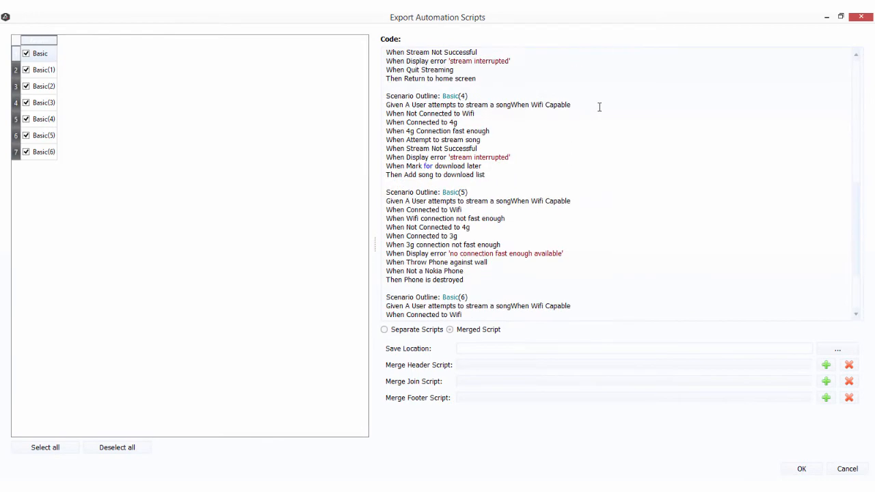
pyautogui.scroll(-3)
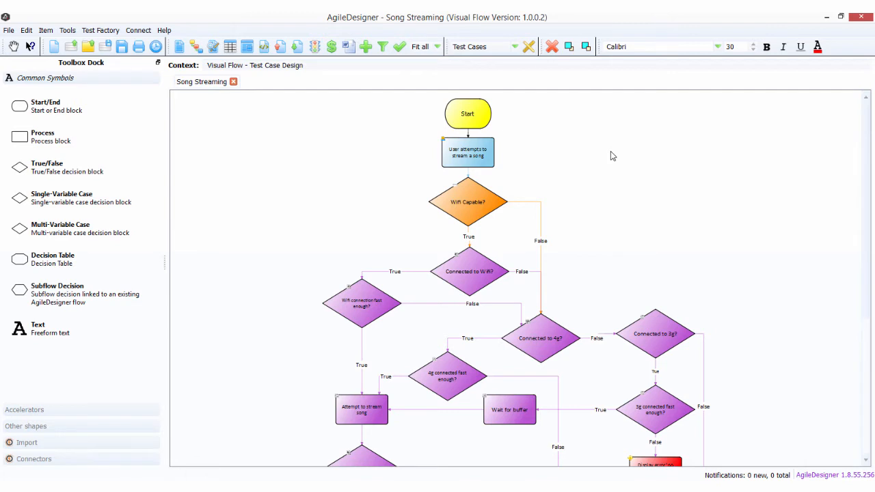
pyautogui.moveTo(697, 221)
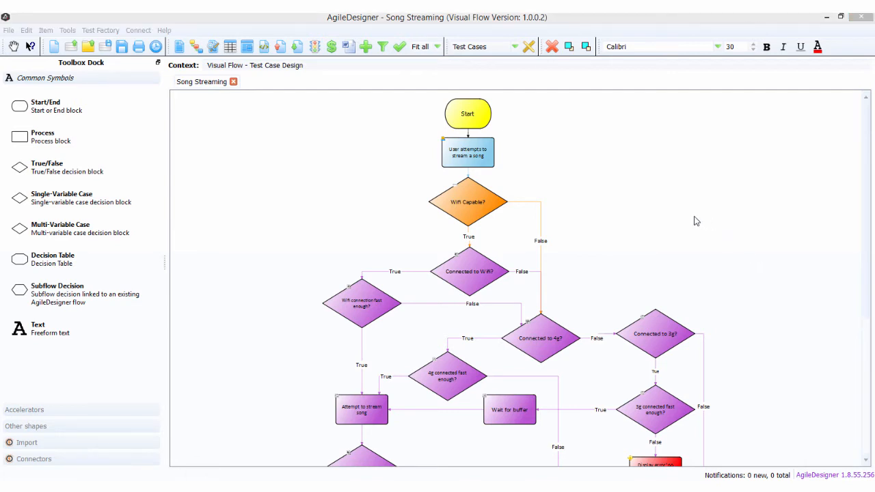
pyautogui.moveTo(662, 197)
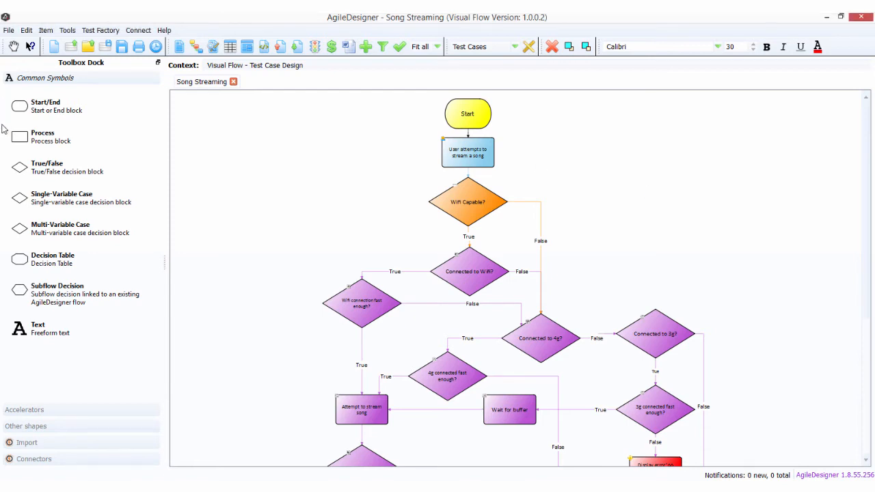
# Step: Start a new True/False decision named 'Wifi Turned on' and proceed to its outcomes
pyautogui.click(47, 167)
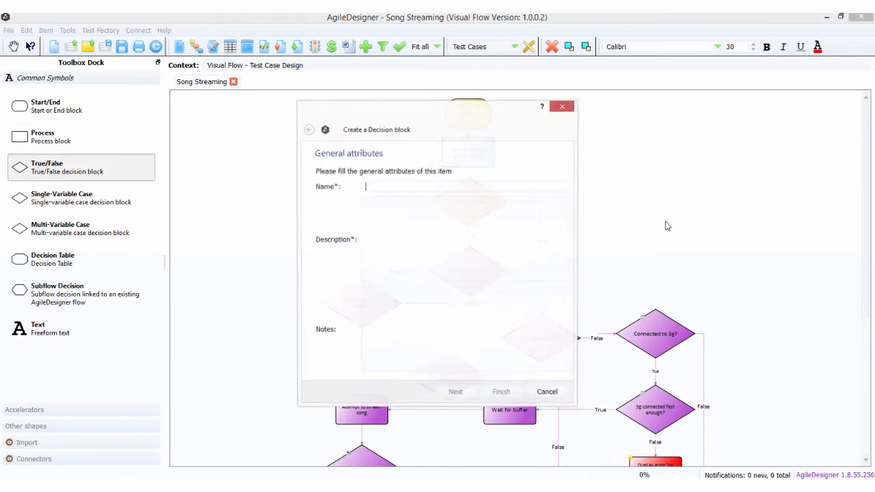
pyautogui.write('Wifi Turned o')
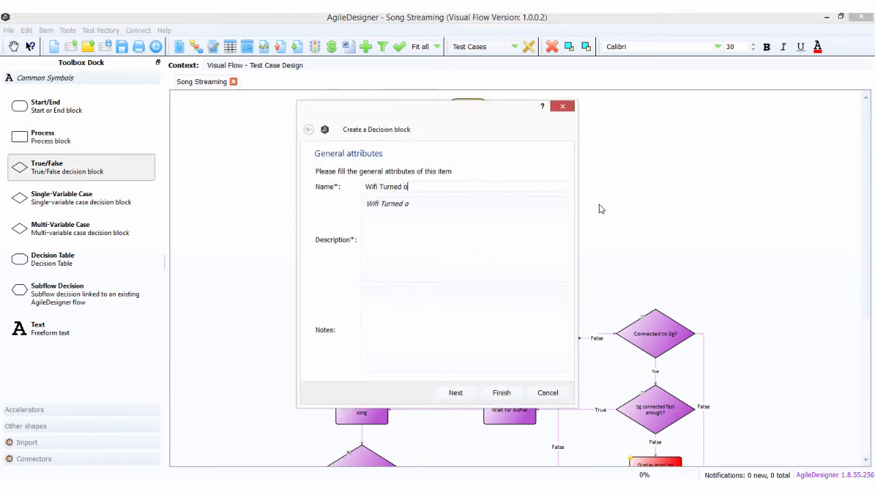
pyautogui.click(455, 392)
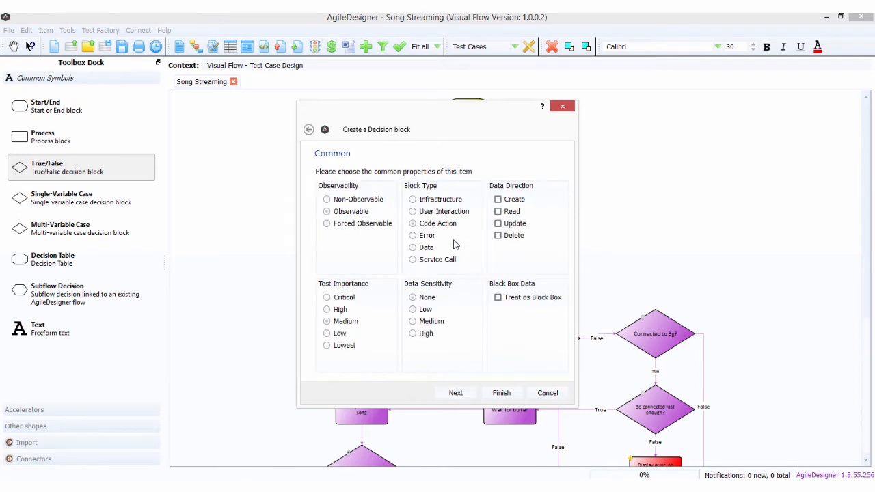
pyautogui.click(455, 393)
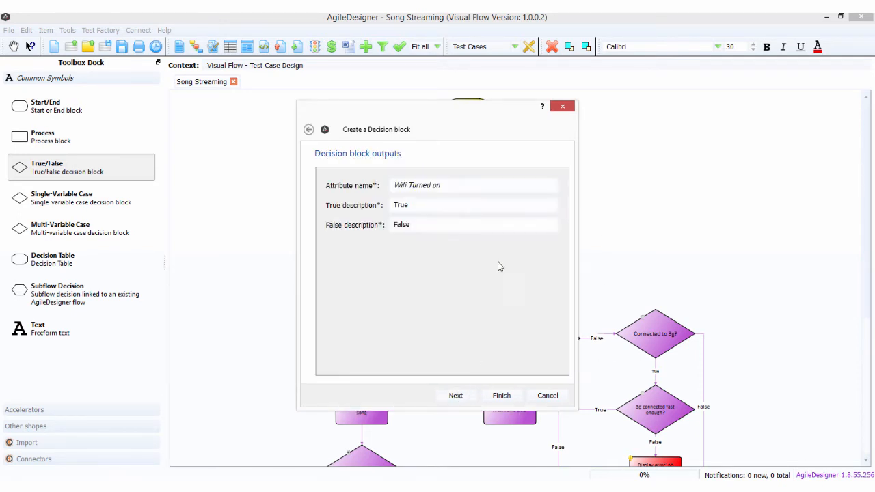
# Step: Set the outcomes to 'Turn it On' and 'Leave it off' and finish creating the decision
pyautogui.write('Turn it On')
pyautogui.write('L')
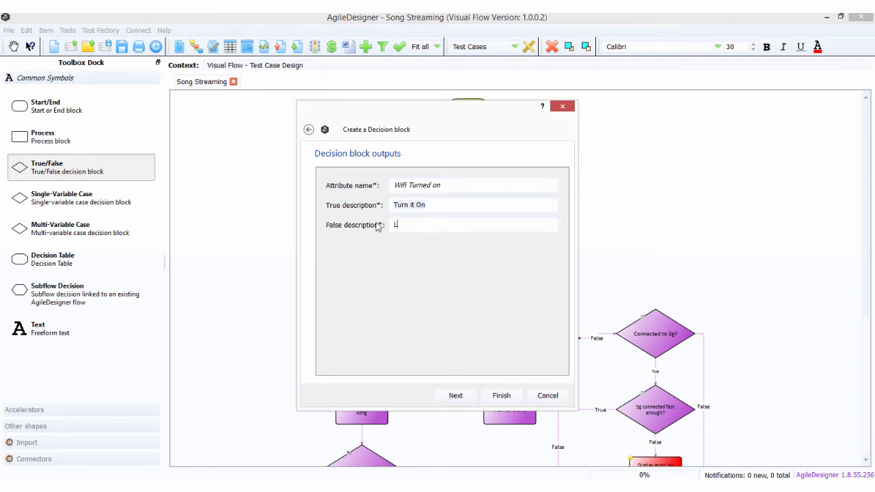
pyautogui.write('w')
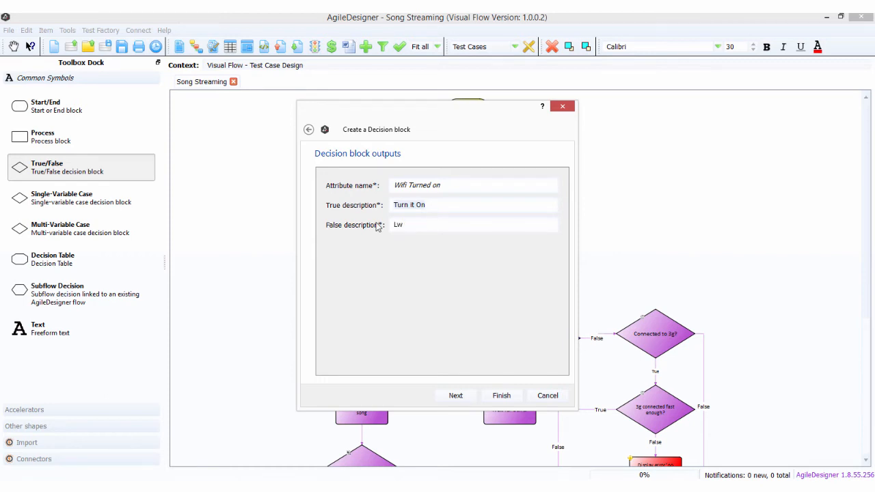
pyautogui.write('Leave it off')
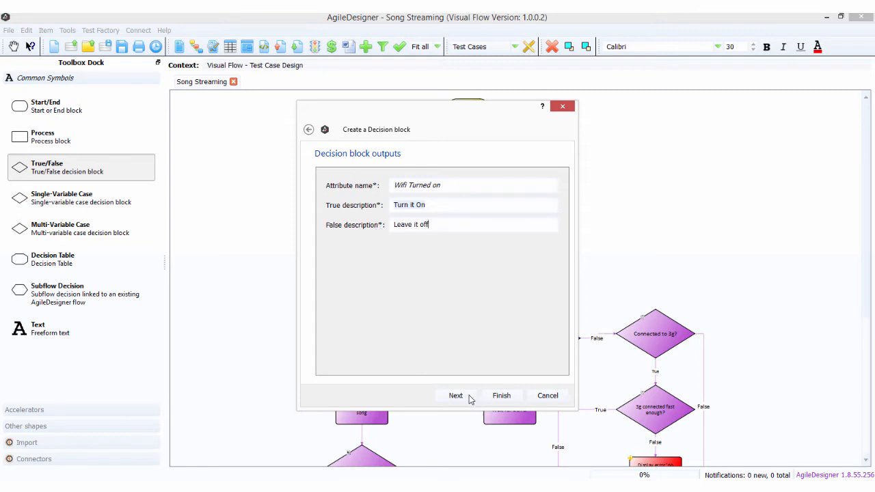
pyautogui.click(500, 395)
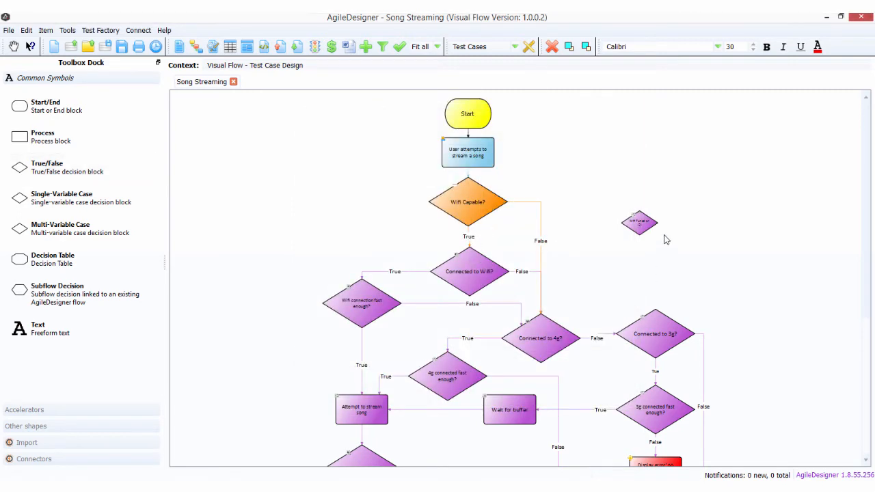
# Step: Wire Wifi Turned on onto Wifi Capable?'s False branch and bring up its properties
pyautogui.click(639, 221)
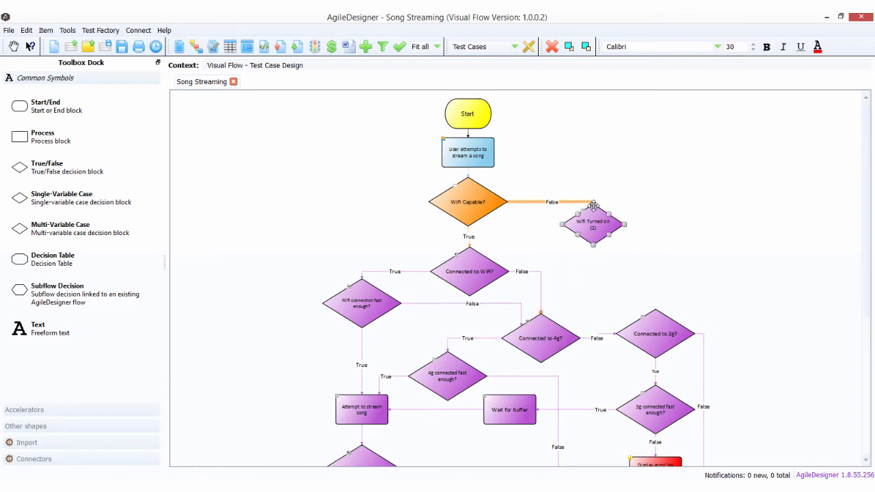
pyautogui.moveTo(593, 225); pyautogui.dragTo(576, 249)
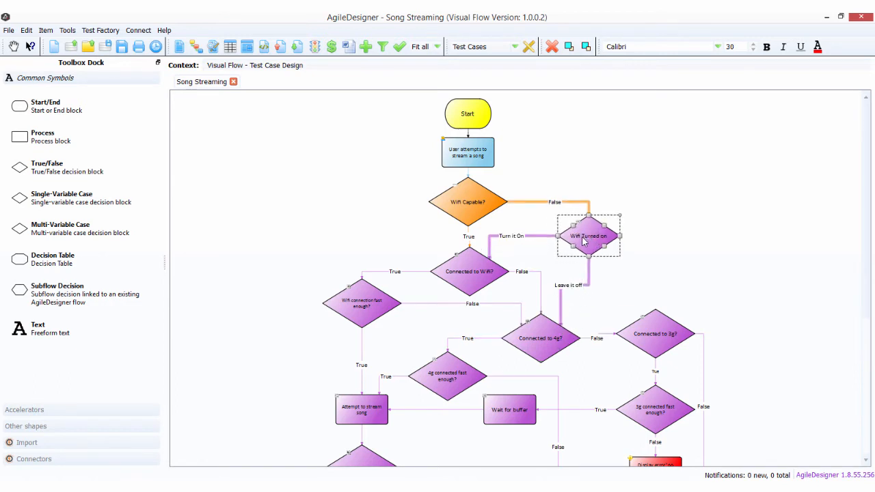
pyautogui.doubleClick(587, 235)
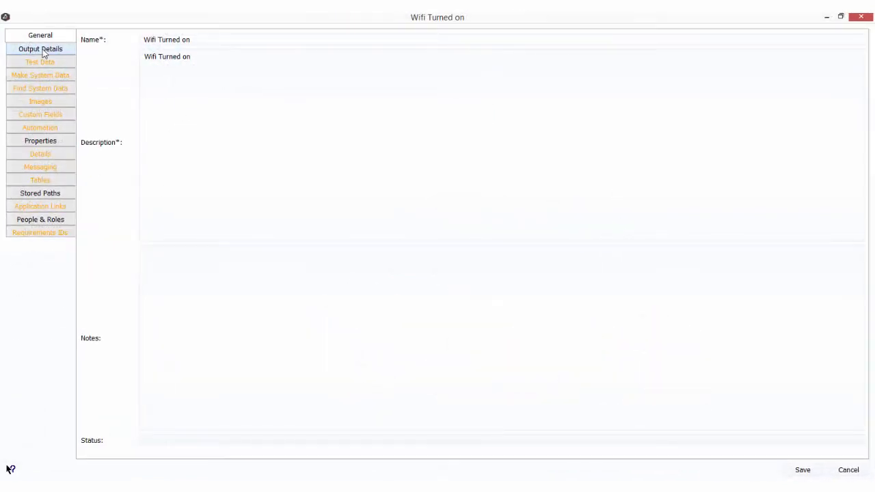
# Step: Give Turn it On the data note 'Turn on Wifi' and Leave it off the note 'Leave Wifi Off'
pyautogui.click(40, 49)
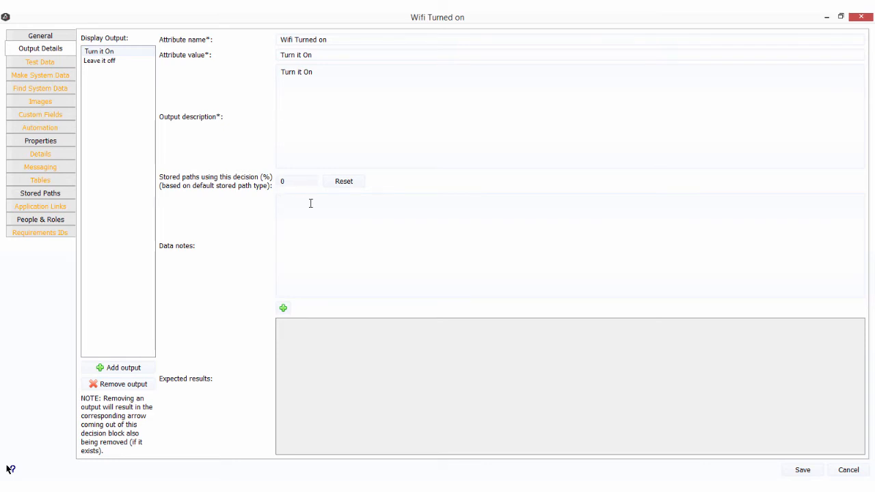
pyautogui.click(311, 201)
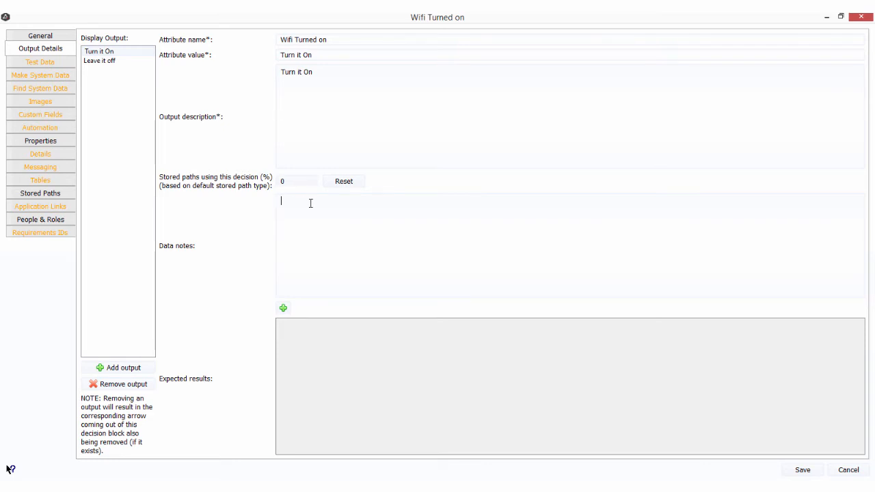
pyautogui.write('Turn o')
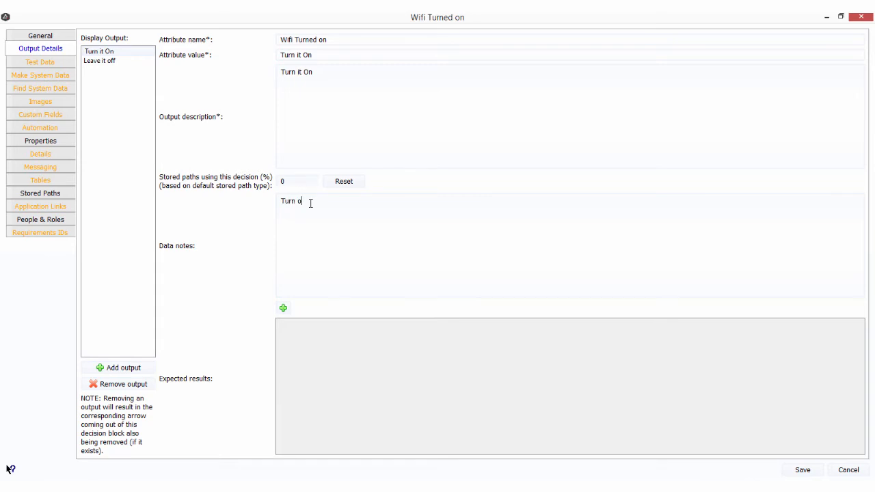
pyautogui.write('n Wifi')
pyautogui.write('L')
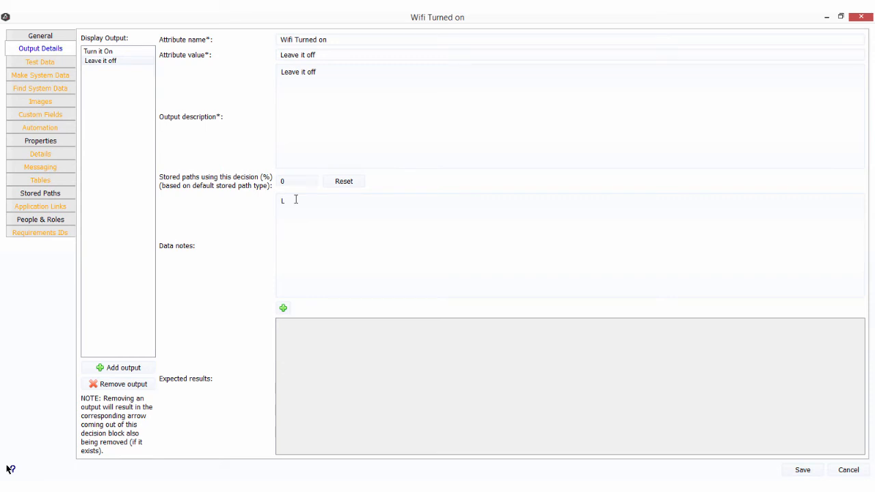
pyautogui.write('eave Wifi')
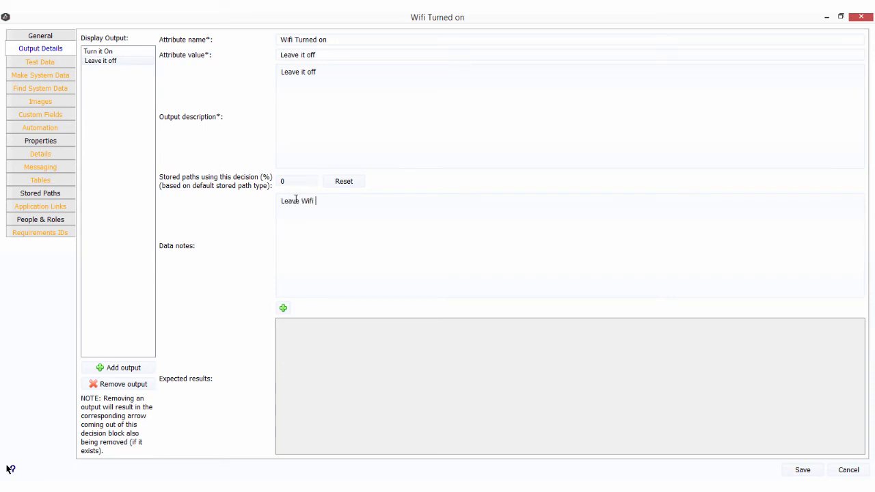
pyautogui.write('Off')
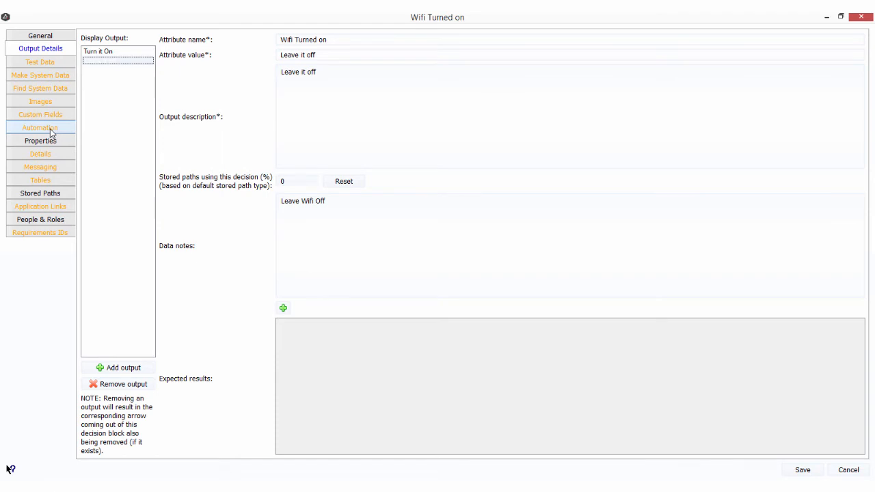
# Step: Add a Cucumber When WhenNotes automation step to both the Turn it On and Leave it off outputs
pyautogui.click(39, 128)
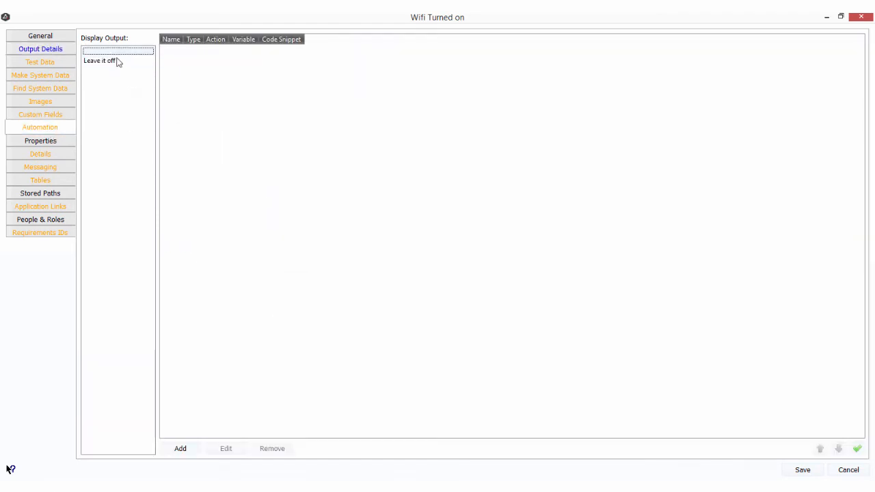
pyautogui.click(180, 448)
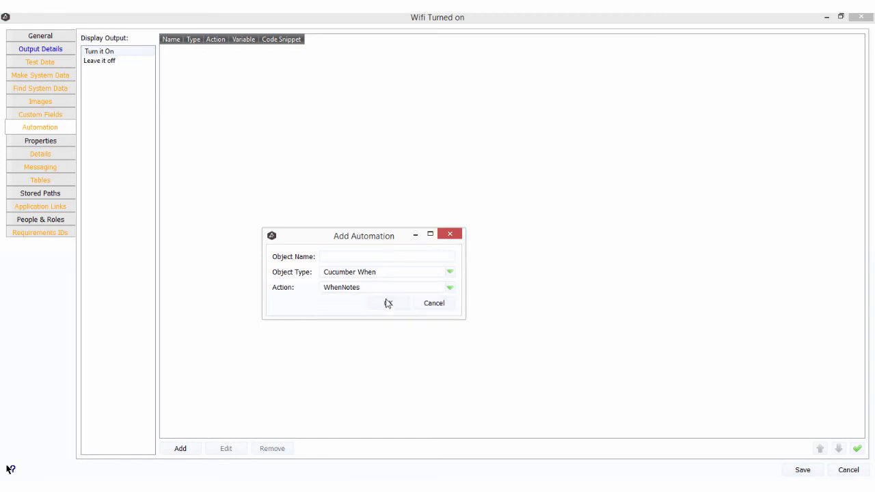
pyautogui.click(389, 303)
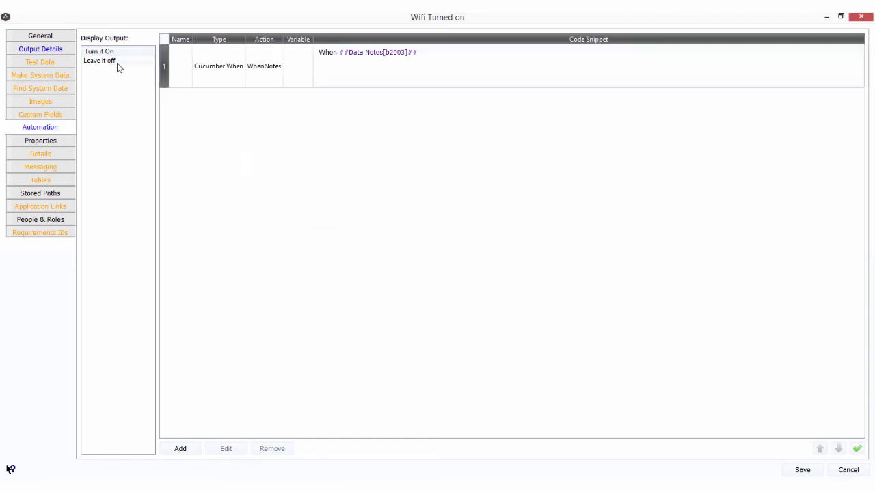
pyautogui.click(180, 448)
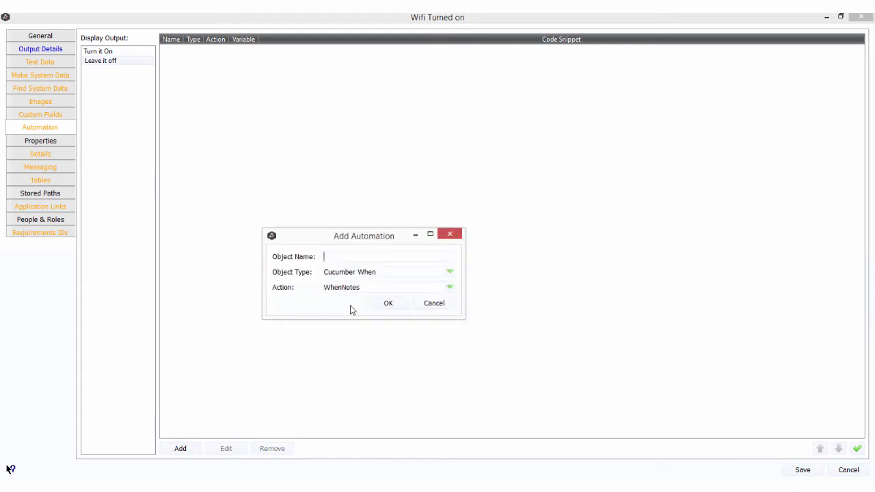
pyautogui.click(388, 304)
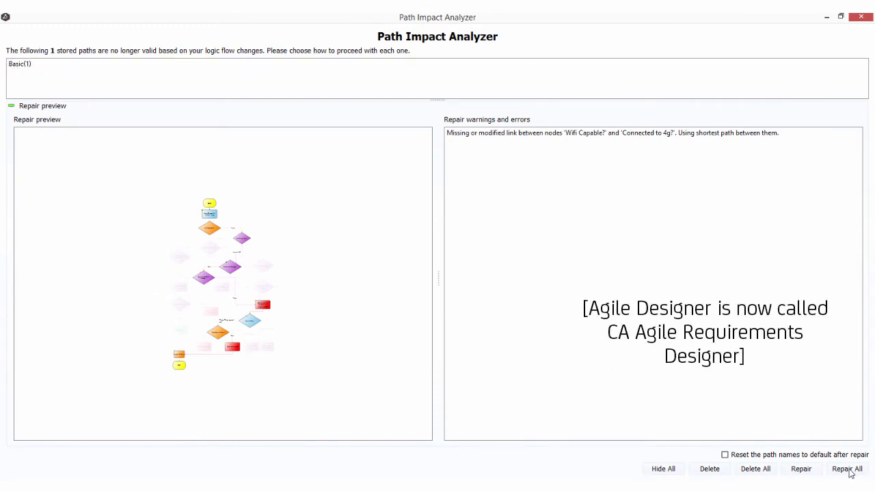
# Step: Repair All invalid stored paths in the Path Impact Analyzer and acknowledge the success message
pyautogui.click(846, 468)
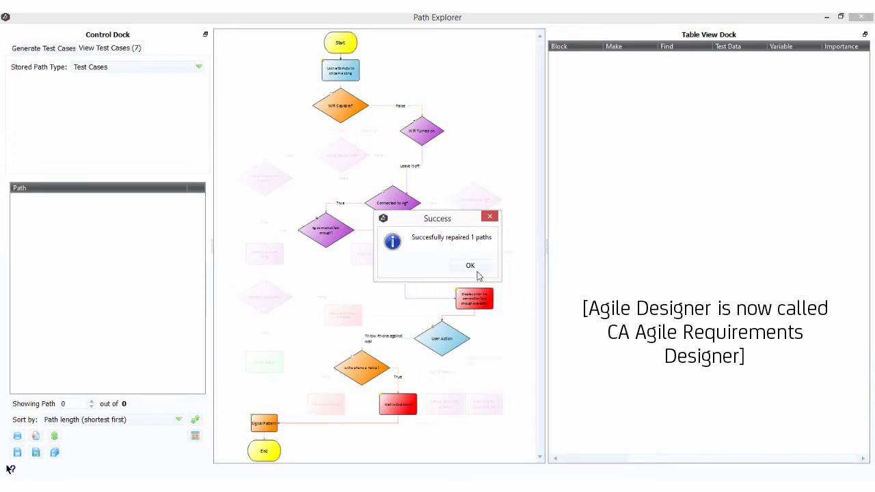
pyautogui.click(470, 265)
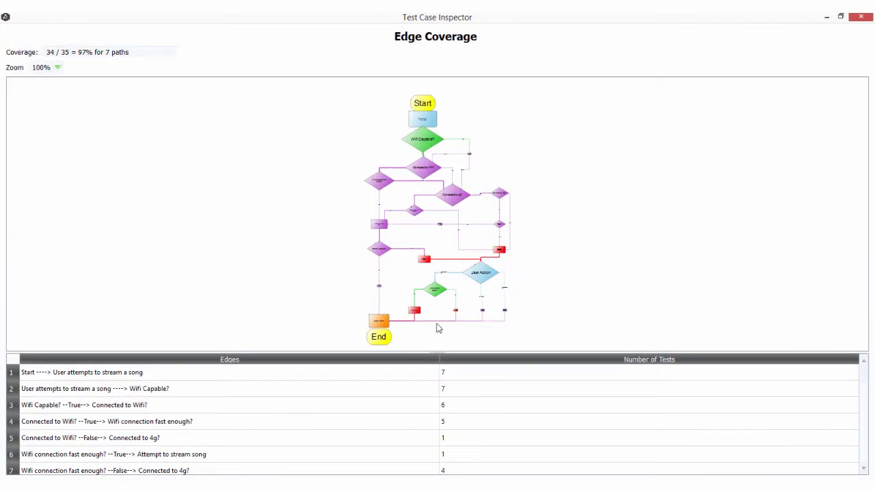
# Step: Scroll to the uncovered Turn it On edge in Edge Coverage, then close the coverage summary
pyautogui.scroll(-3)
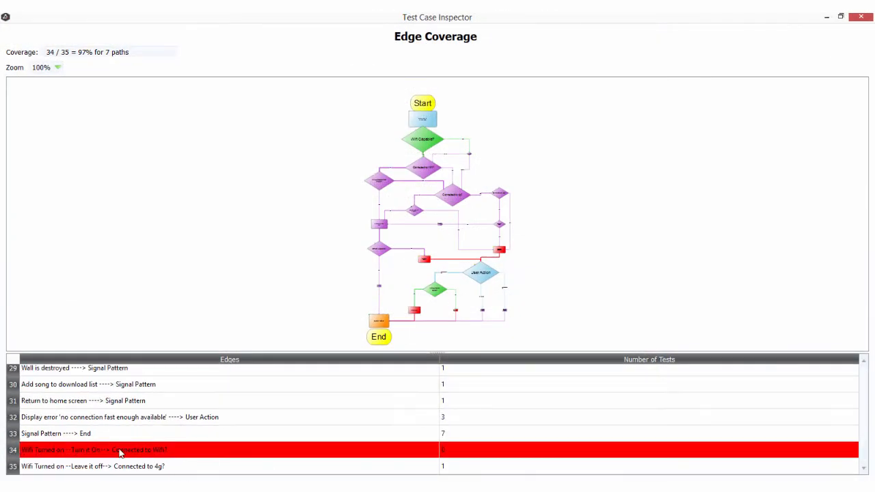
pyautogui.moveTo(289, 415)
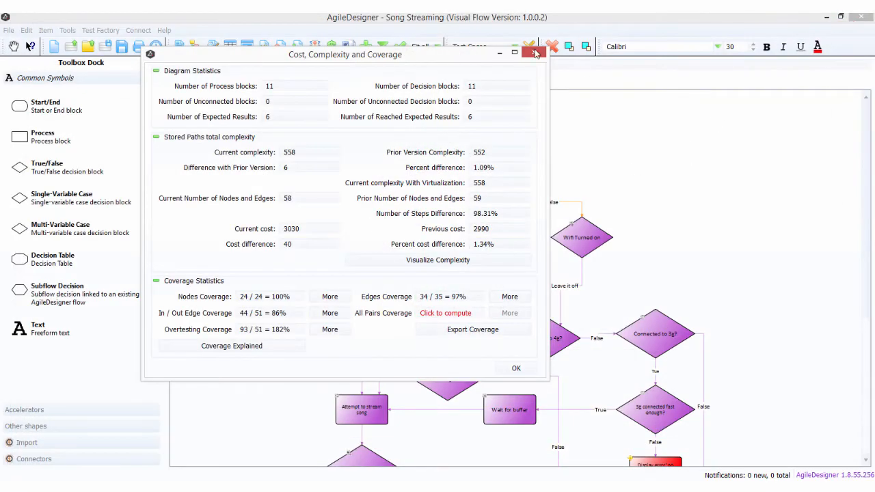
pyautogui.click(535, 55)
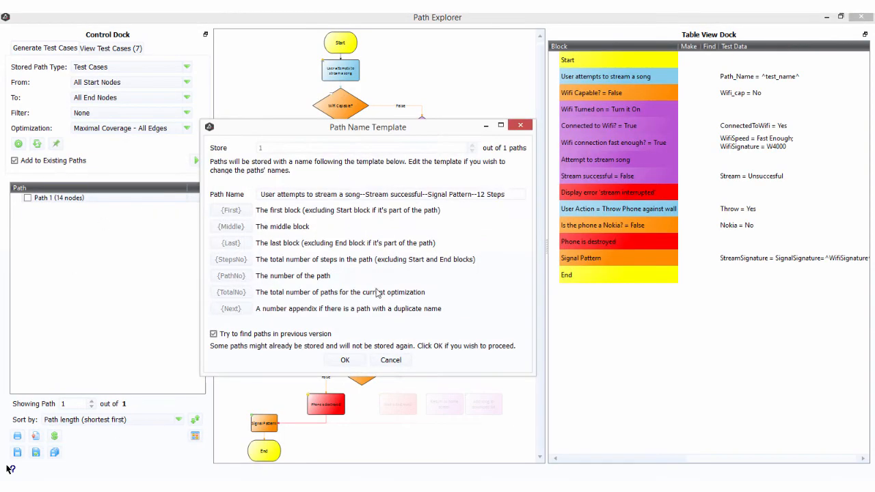
# Step: Store the new covering path under the name 'Turn on wifi'
pyautogui.write('T')
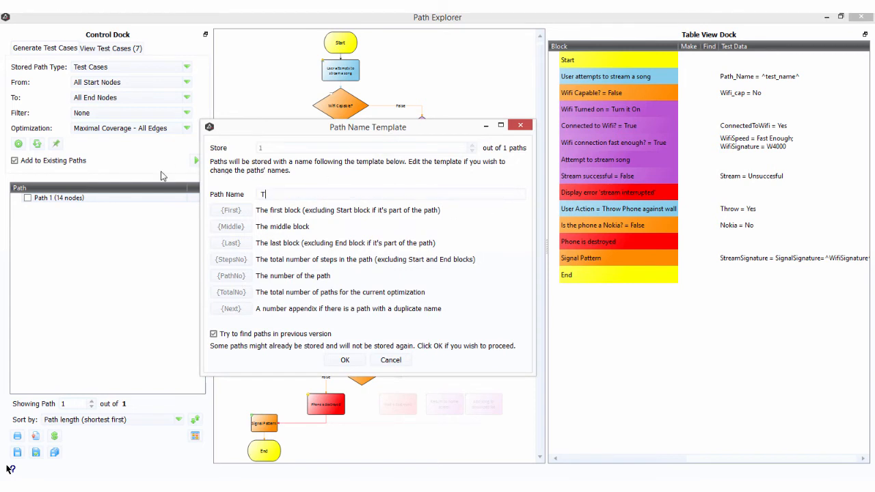
pyautogui.write('urn on wifi')
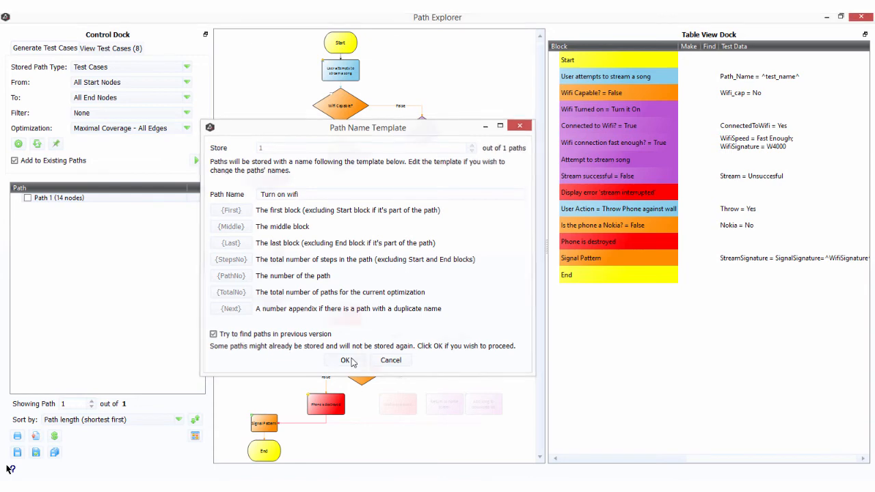
pyautogui.click(346, 361)
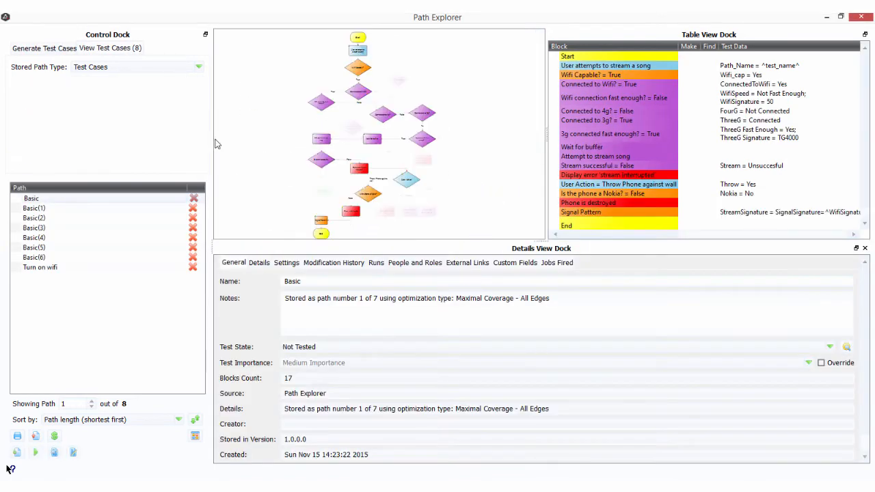
pyautogui.moveTo(35, 436)
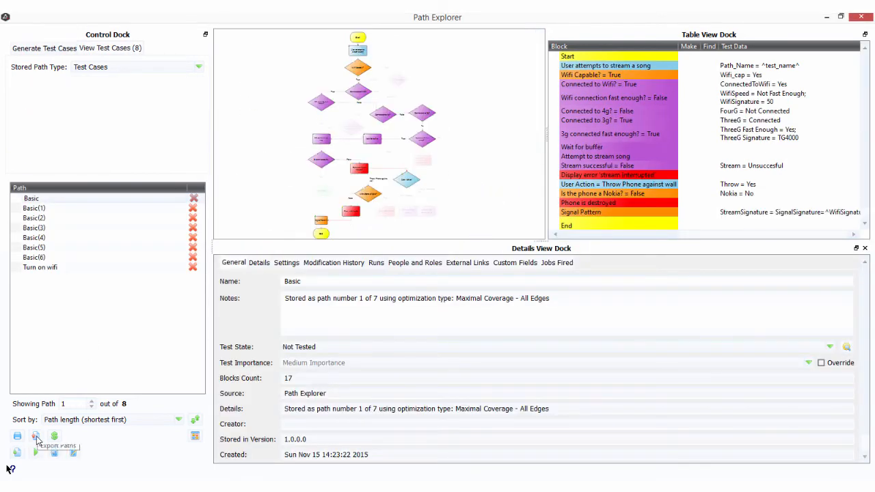
# Step: Bring up the automation script export listing all eight stored paths
pyautogui.click(35, 437)
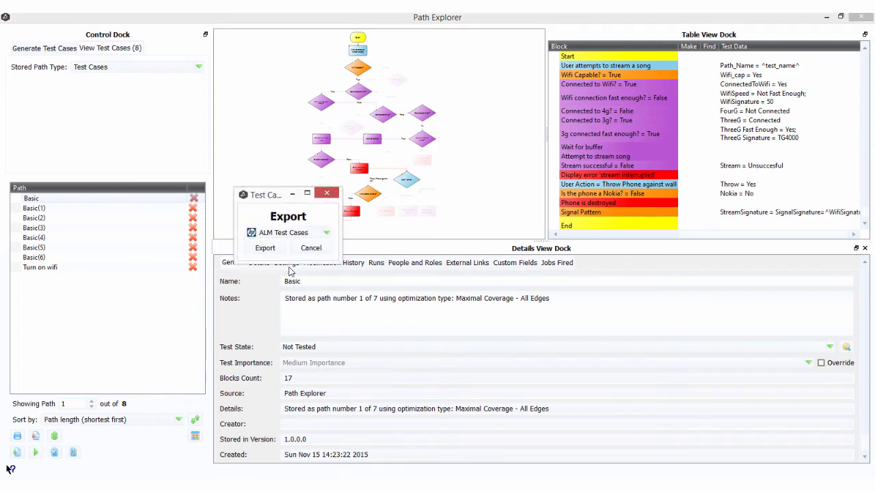
pyautogui.click(266, 247)
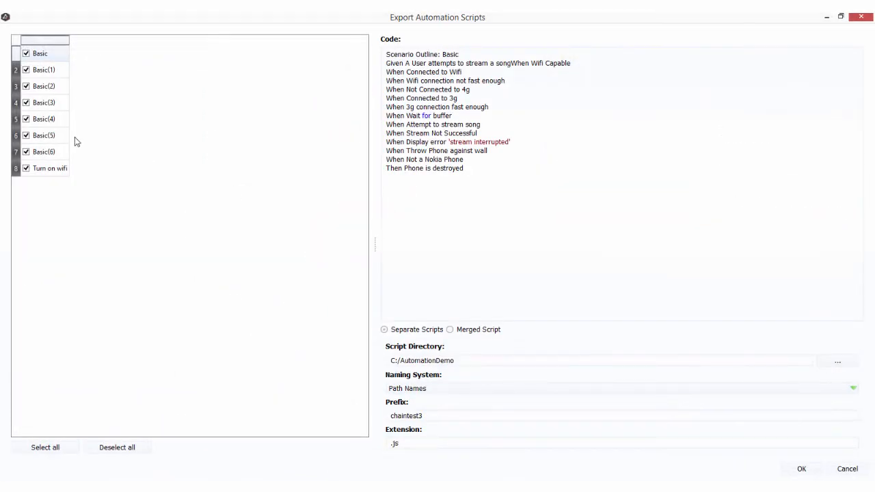